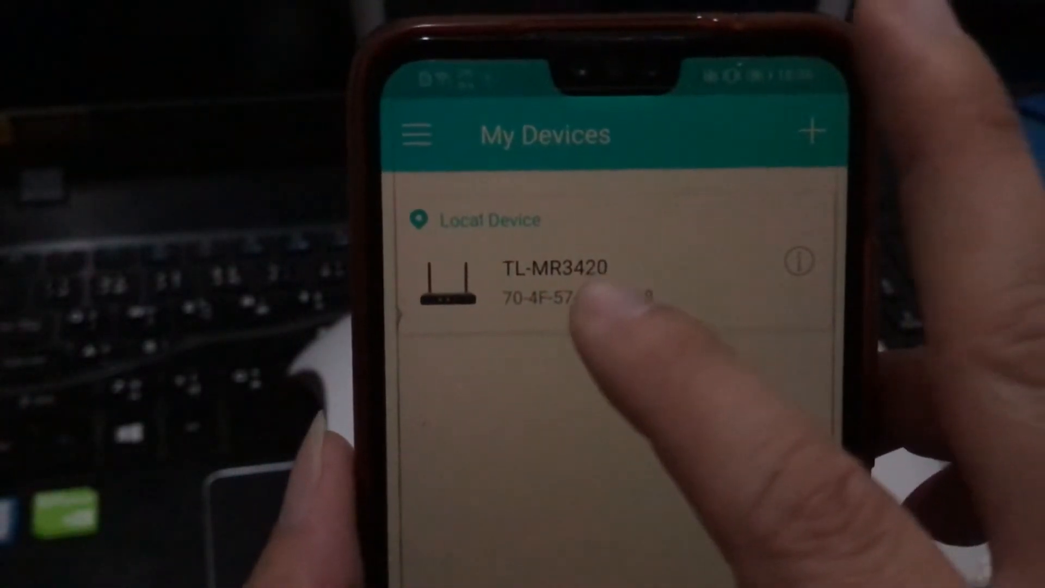
# Open the TL-MR3420 router from the Local Device list on My Devices
pyautogui.click(553, 279)
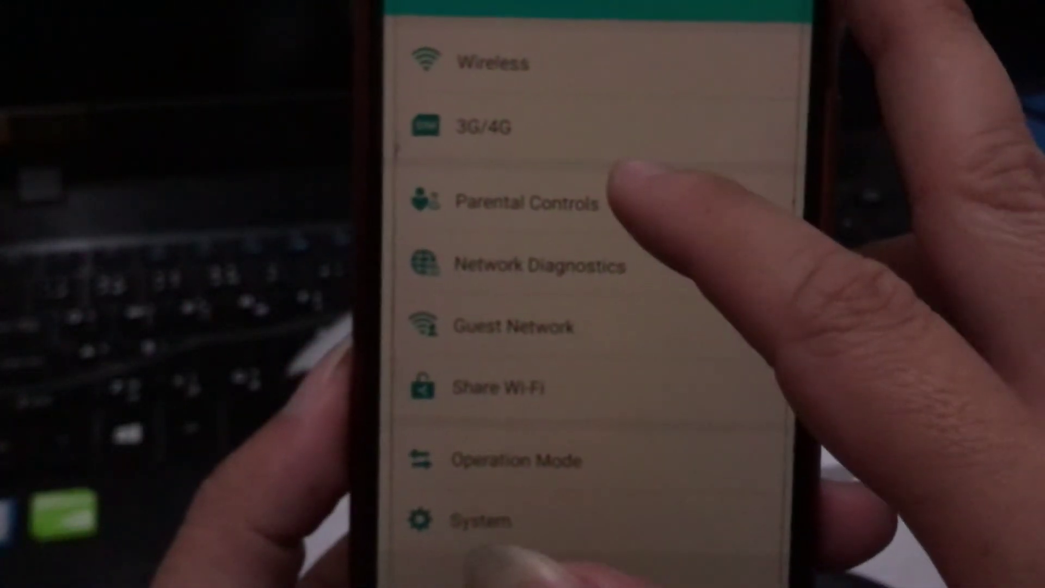
# Open the router's Parental Controls page from the Tools menu
pyautogui.click(527, 202)
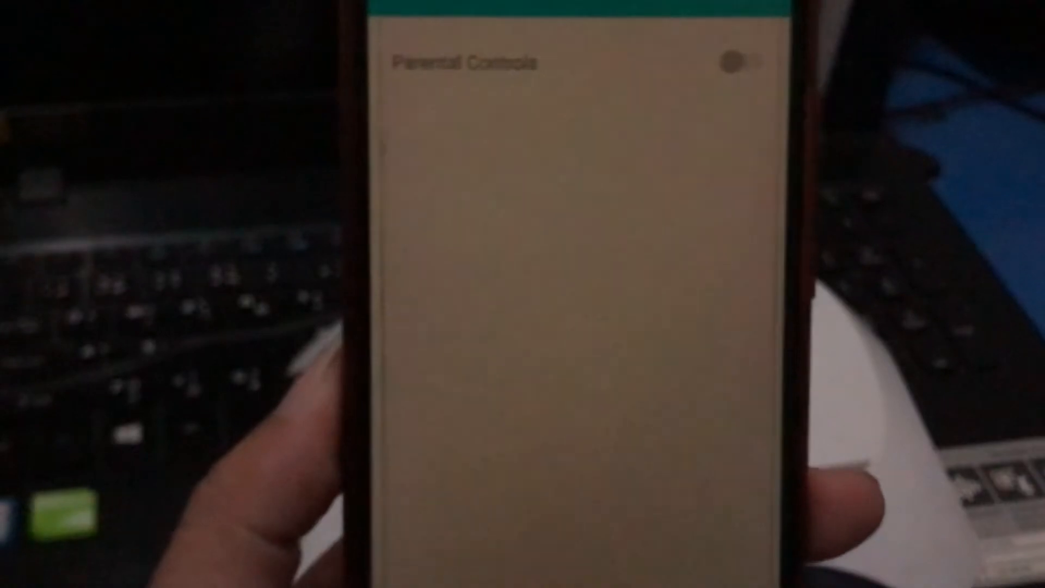